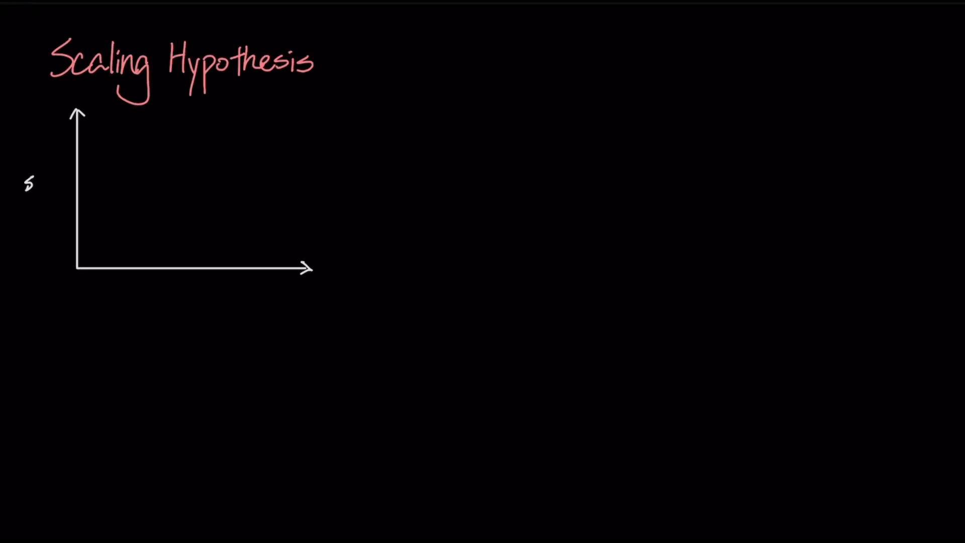
Draw the rising size-data line and plateau curve, noting 'plateau? reached the limit? & What's next?'.
{"action": "left_click_drag", "start_coordinate": [79, 270], "coordinate": [293, 114]}
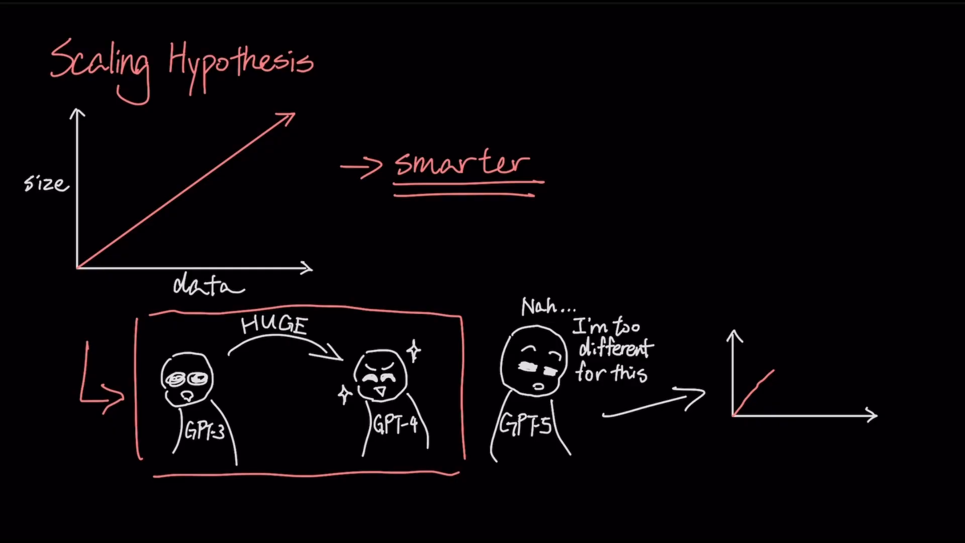
{"action": "left_click_drag", "start_coordinate": [744, 406], "coordinate": [862, 344]}
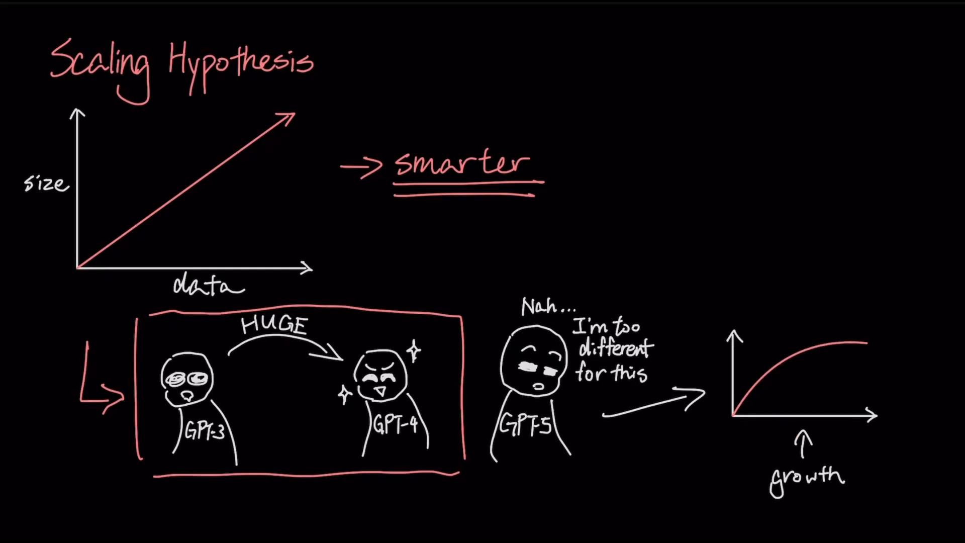
{"action": "type", "text": "plateau?"}
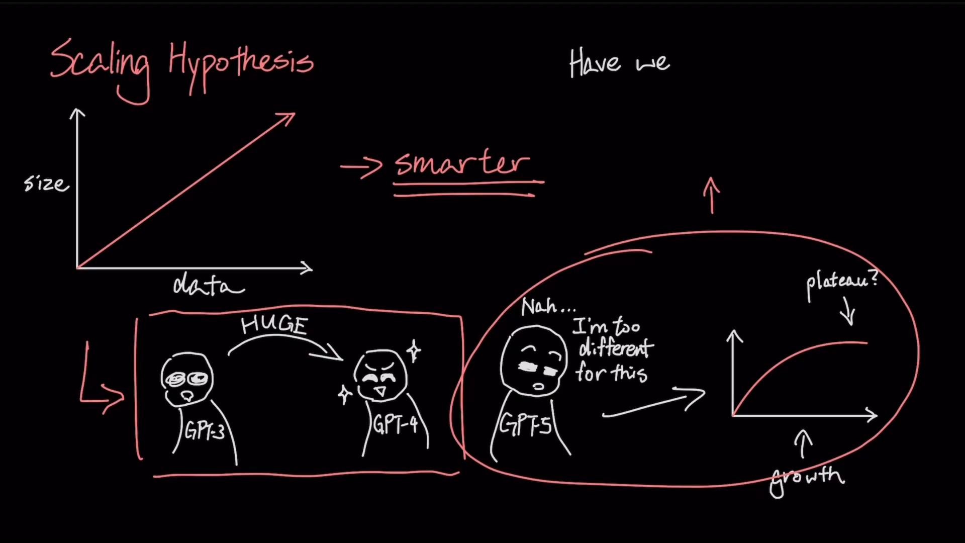
{"action": "type", "text": "reached the limit?"}
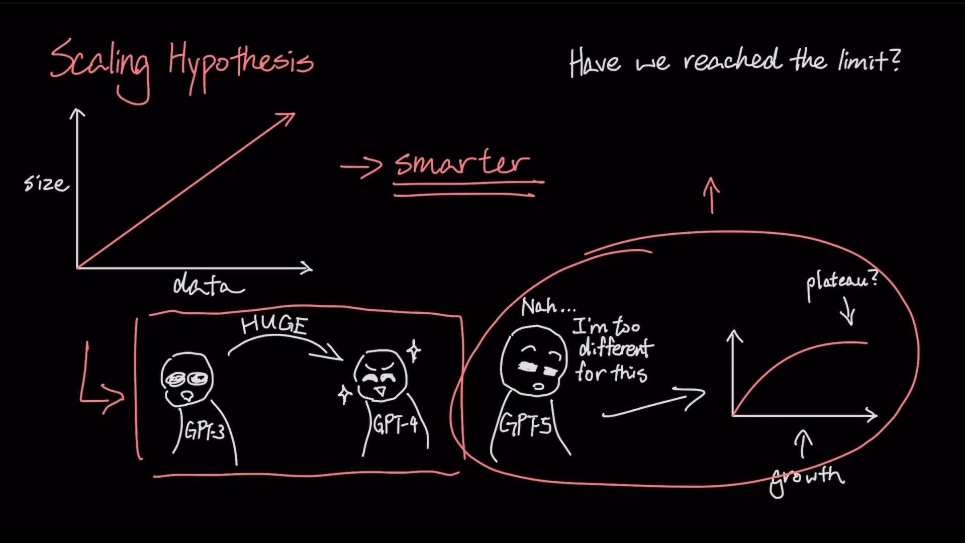
{"action": "type", "text": "& What's next?"}
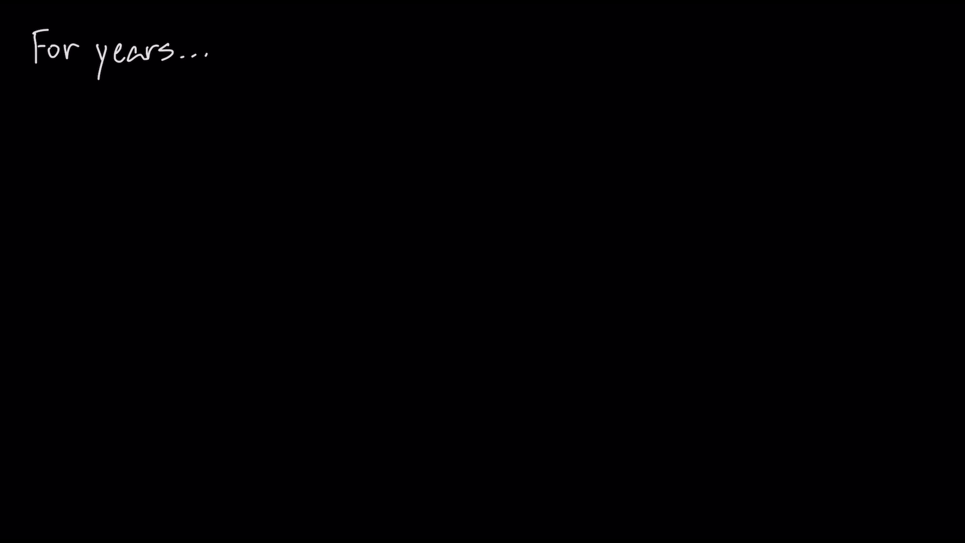
Handwrite 'Formula for better AI is :' on the page.
{"action": "type", "text": "Formula for better AI is :"}
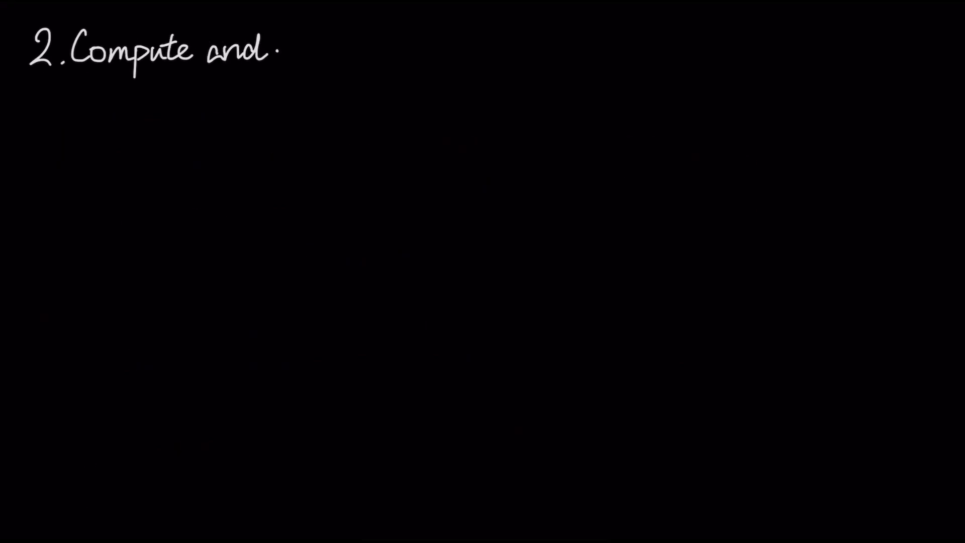
Complete the 'energy wall' heading, sketch the water bottle, and write 'physically environmentally'.
{"action": "type", "text": "energy wall"}
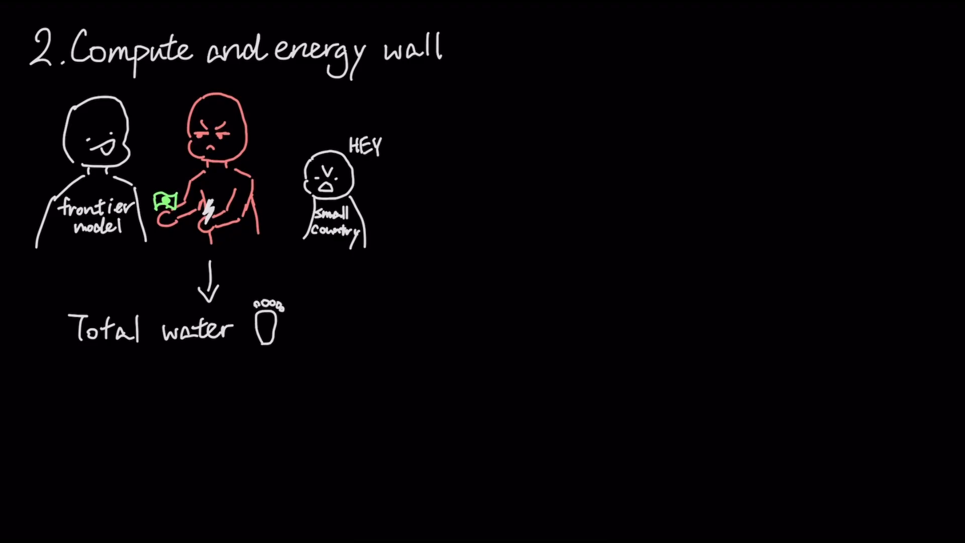
{"action": "left_click_drag", "start_coordinate": [86, 394], "coordinate": [117, 422]}
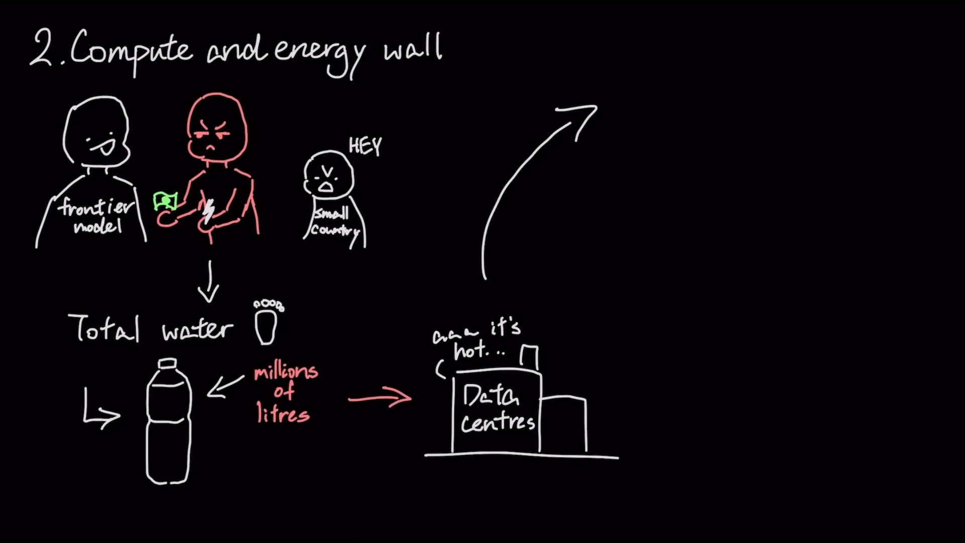
{"action": "type", "text": "physically environmentally"}
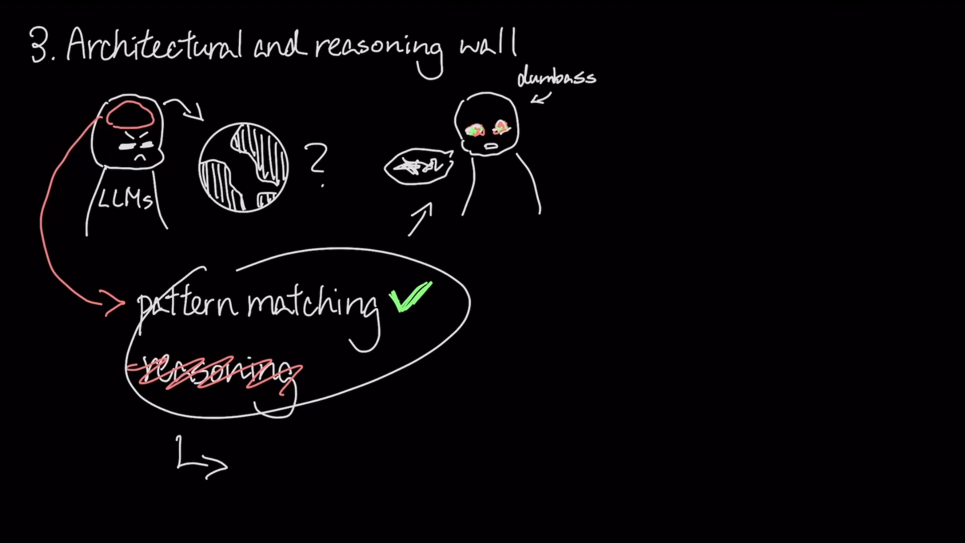
Write 'Transformer architecture' and draw the connecting stroke toward the Attention note.
{"action": "type", "text": "Transformer architecture"}
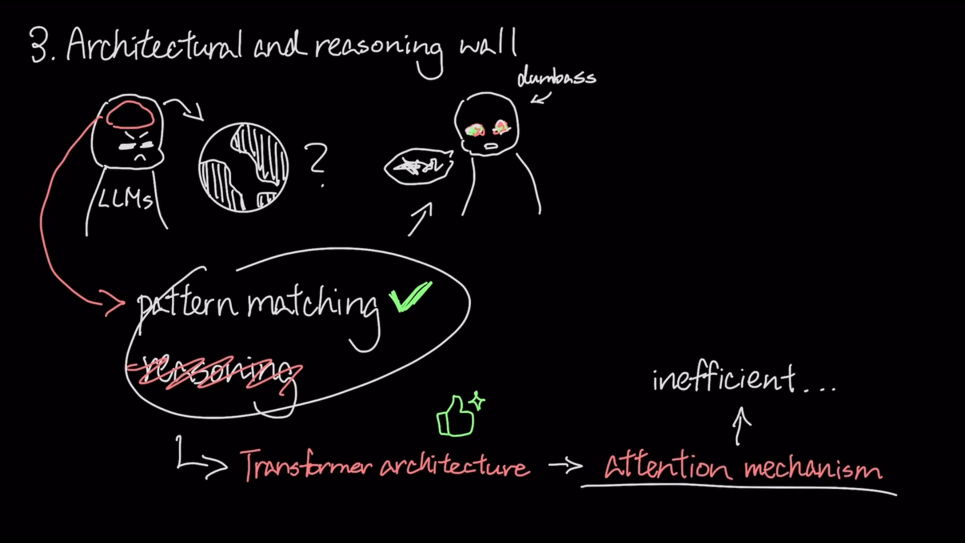
{"action": "left_click_drag", "start_coordinate": [627, 98], "coordinate": [862, 215]}
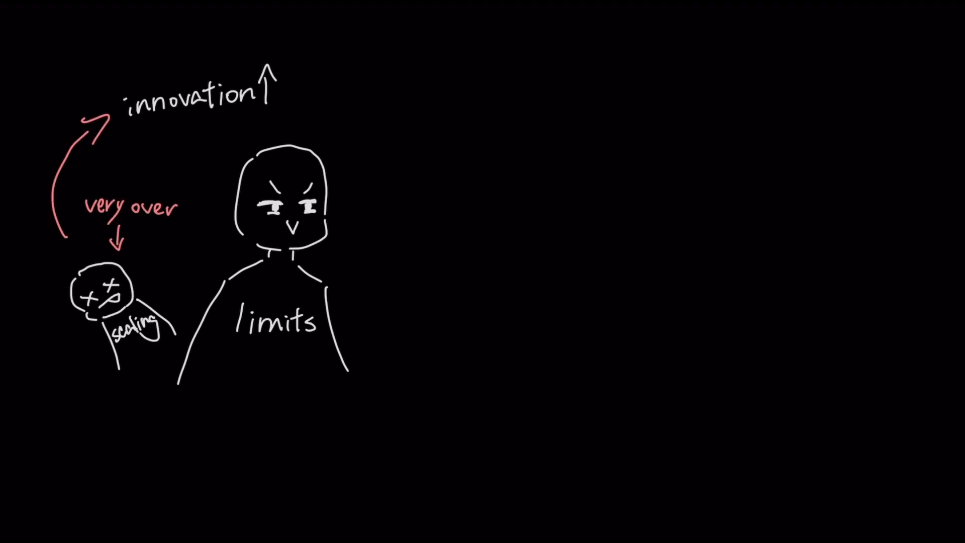
Draw a stroke for the dead scaling and limits figures sketch.
{"action": "left_click_drag", "start_coordinate": [492, 153], "coordinate": [584, 246]}
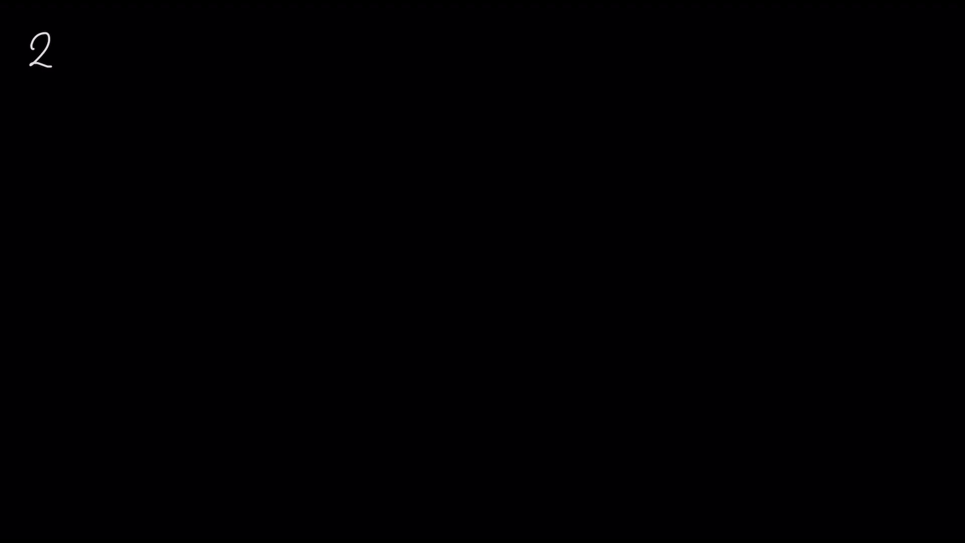
Divide the page, write 'Mixture of Experts (MoE)', draw experts, cross out bottom row, note 'Specialized hardware'.
{"action": "left_click_drag", "start_coordinate": [481, 72], "coordinate": [481, 493]}
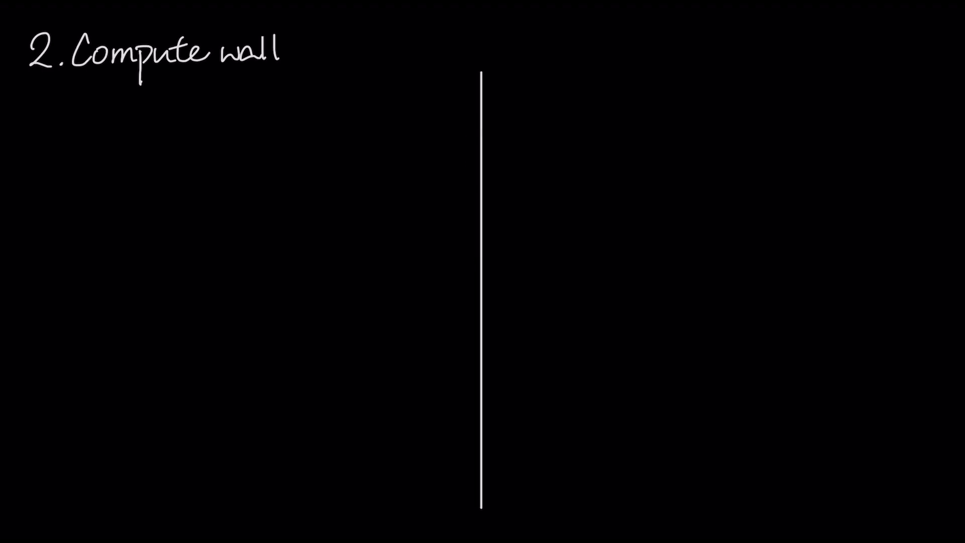
{"action": "type", "text": "Mixture of Experts (MoE)"}
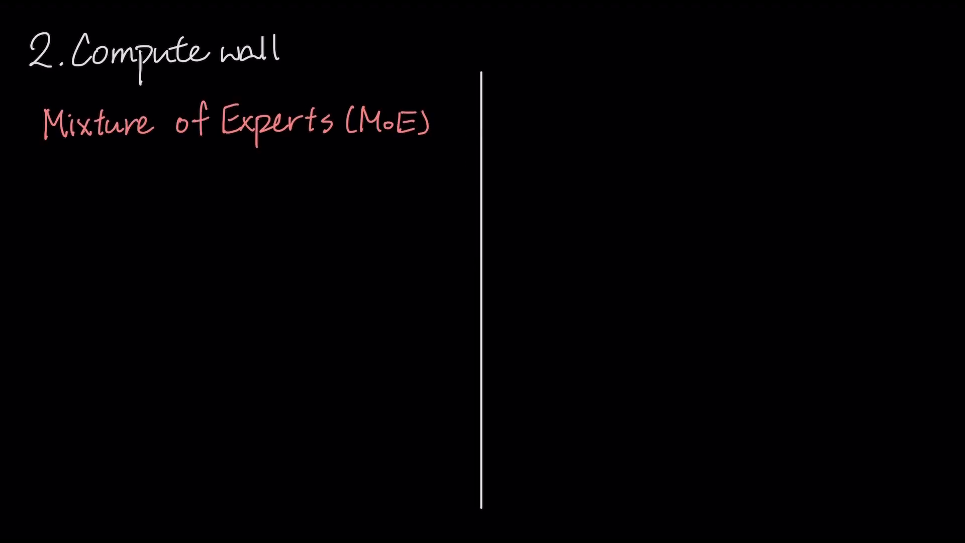
{"action": "left_click_drag", "start_coordinate": [203, 203], "coordinate": [132, 351]}
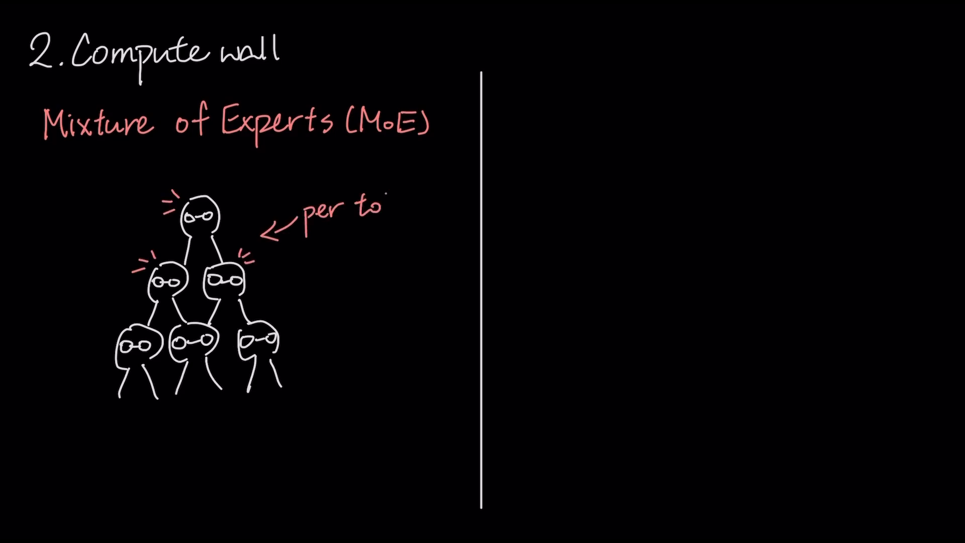
{"action": "left_click_drag", "start_coordinate": [93, 320], "coordinate": [323, 378]}
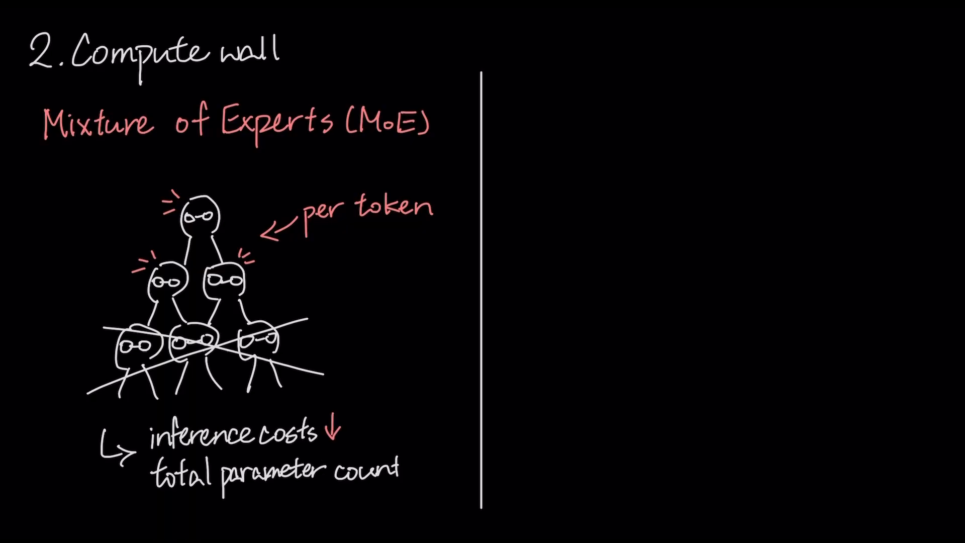
{"action": "type", "text": "Specialized hardware"}
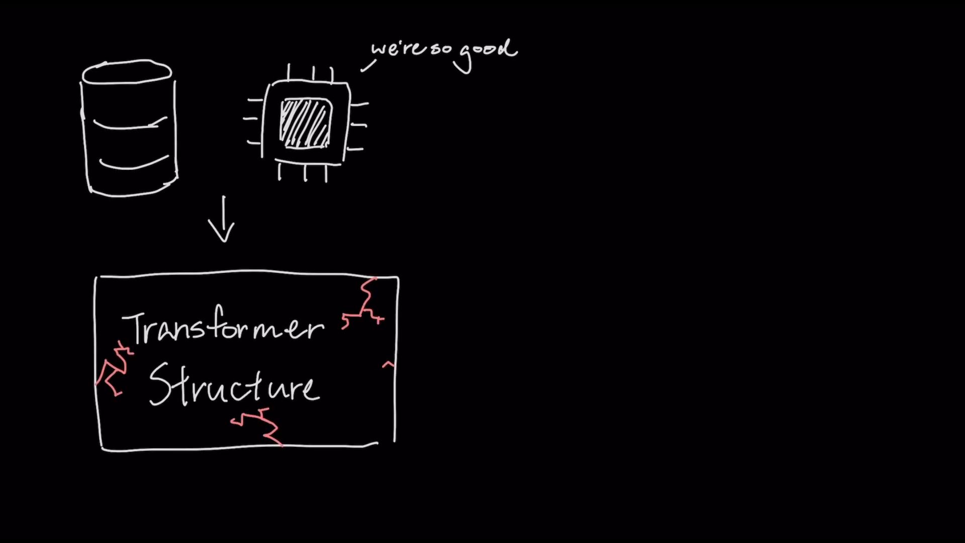
Add captions 'nevermind wtf is this' and 'where is the PROBLEM? input?'.
{"action": "type", "text": "nevermind wtf is this"}
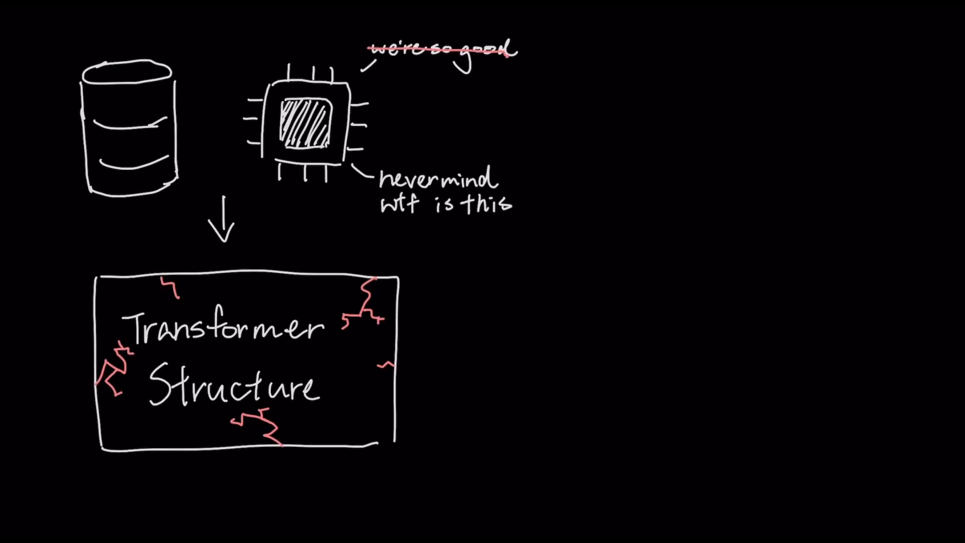
{"action": "type", "text": "where is the PROBLEM? input?"}
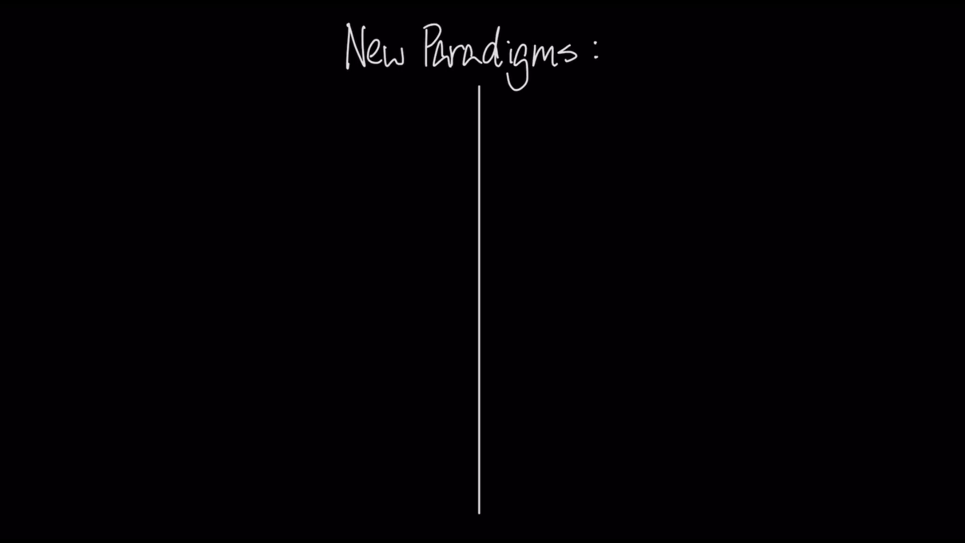
Title 'Hierarchical Reasoning Model', note 'FIXED computational depth limits performance', cross out transformer, circle boxes.
{"action": "type", "text": "Hierarchial Reasoning Model"}
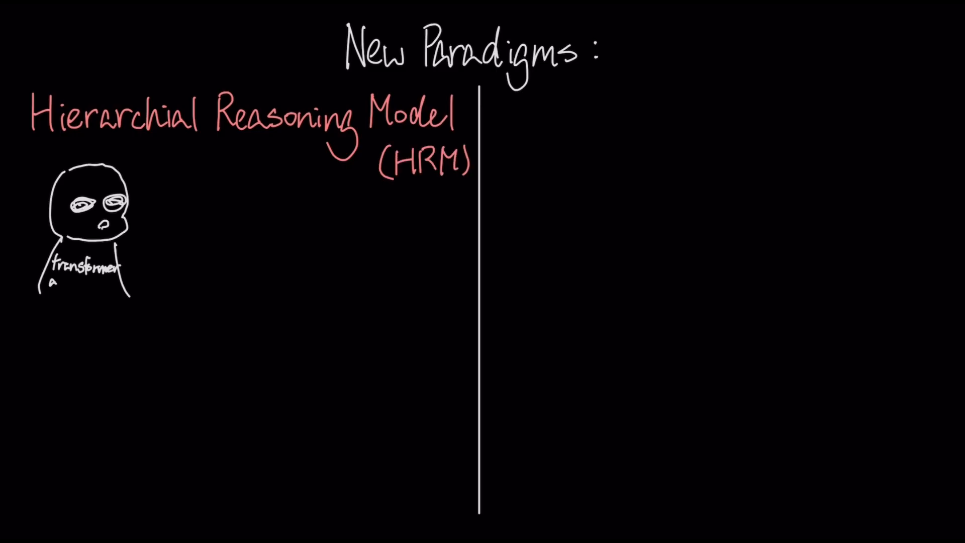
{"action": "type", "text": "FIXED computational depth"}
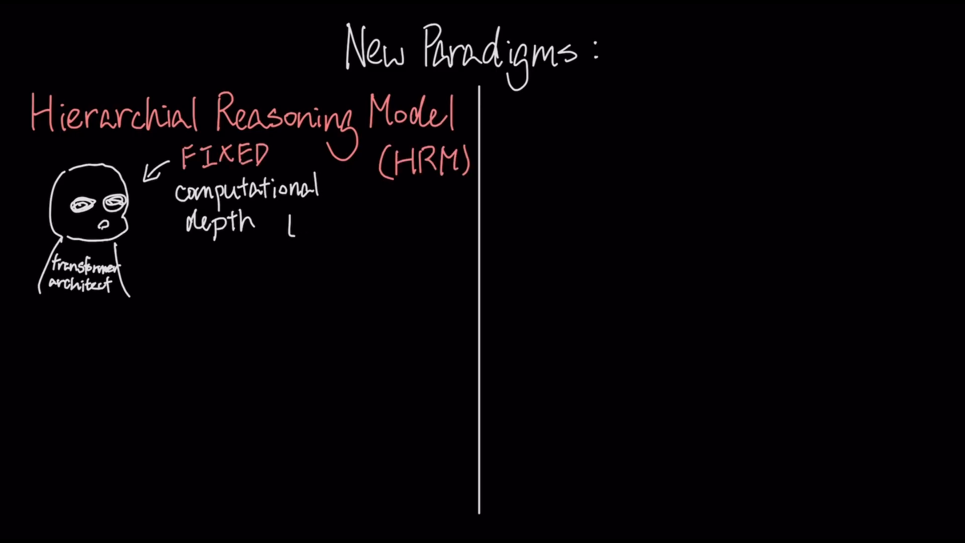
{"action": "type", "text": "limits performance"}
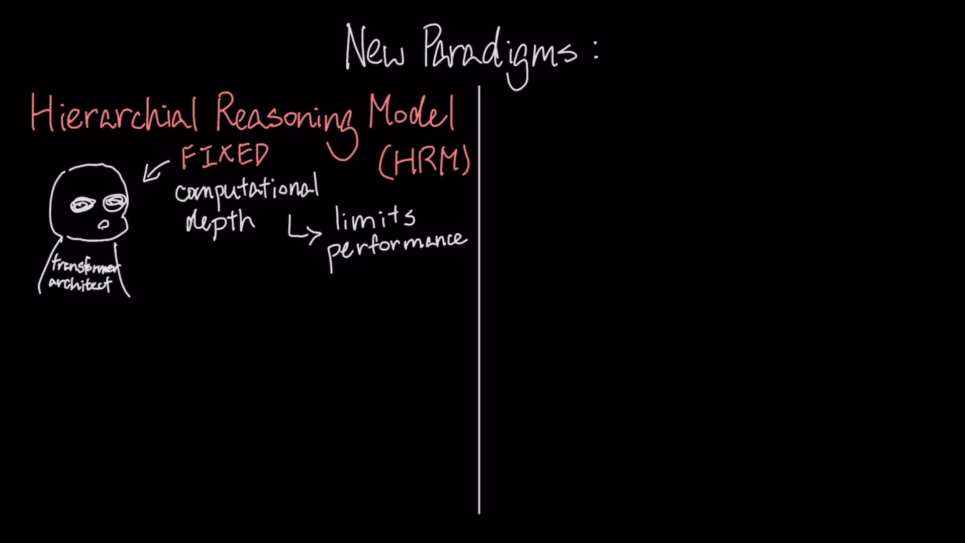
{"action": "left_click_drag", "start_coordinate": [52, 163], "coordinate": [347, 280]}
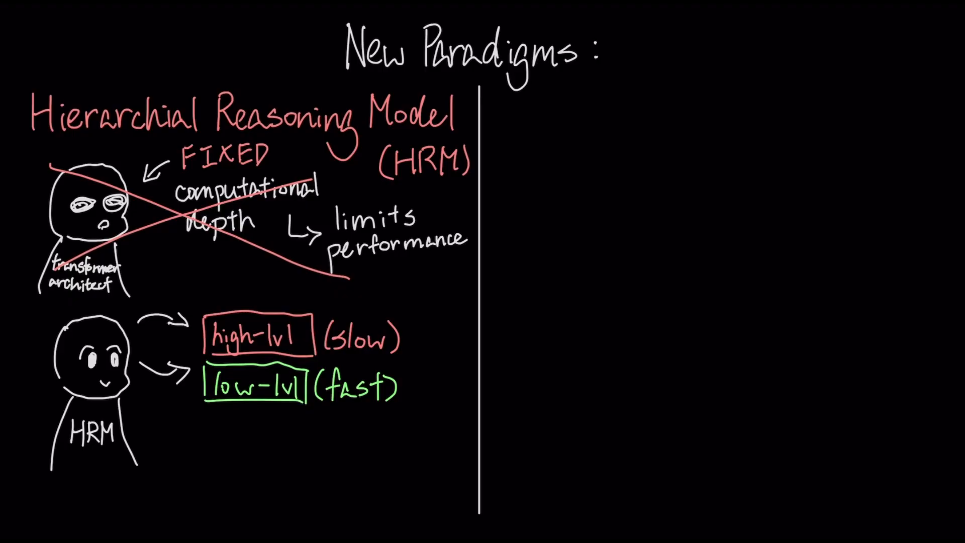
{"action": "left_click_drag", "start_coordinate": [209, 302], "coordinate": [418, 419]}
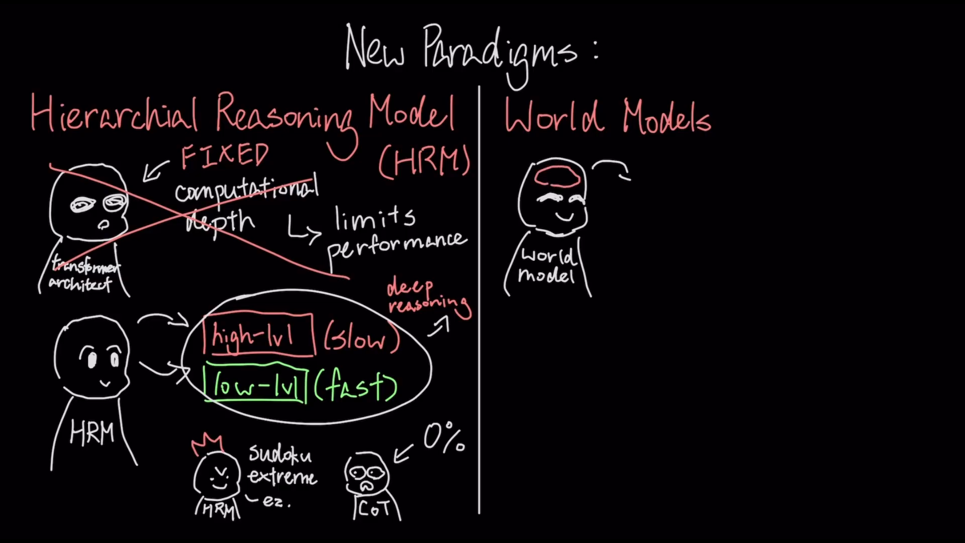
Scribble out the first text-box sketch in red and label the figure 'V-JEPA2'.
{"action": "left_click", "coordinate": [640, 234]}
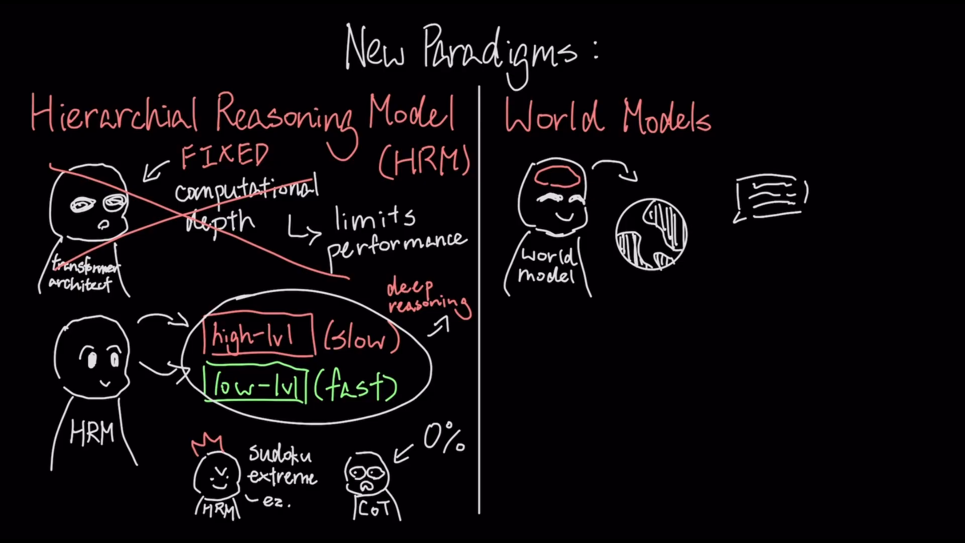
{"action": "left_click_drag", "start_coordinate": [738, 185], "coordinate": [861, 271]}
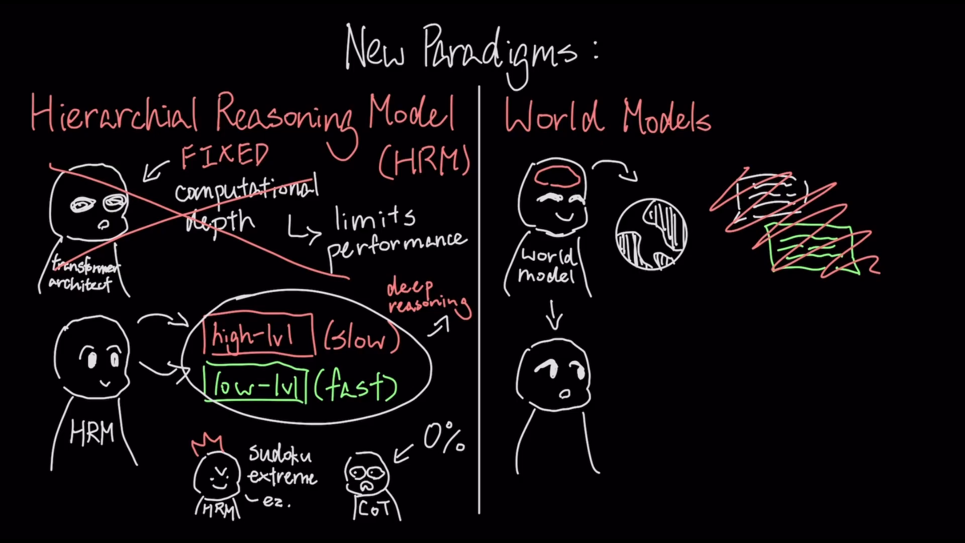
{"action": "type", "text": "V-JEPA2"}
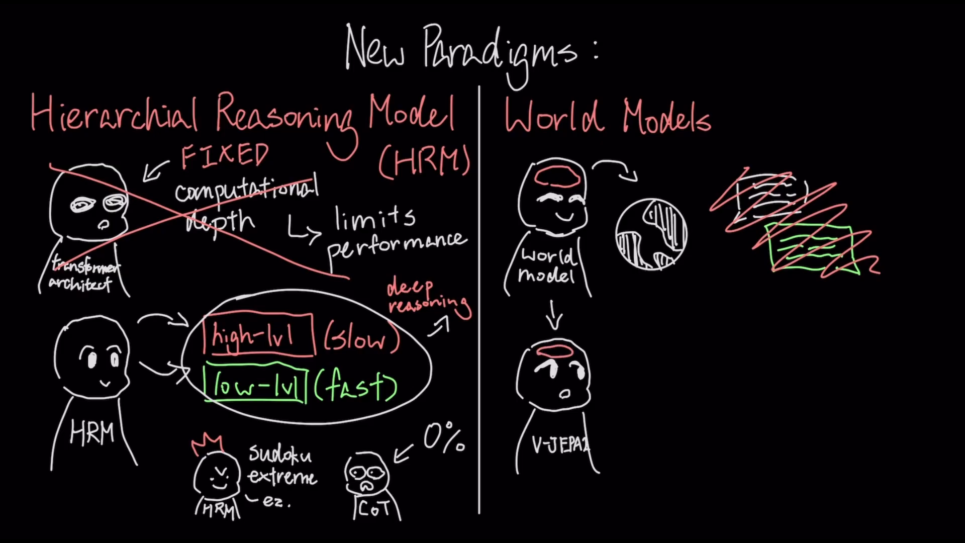